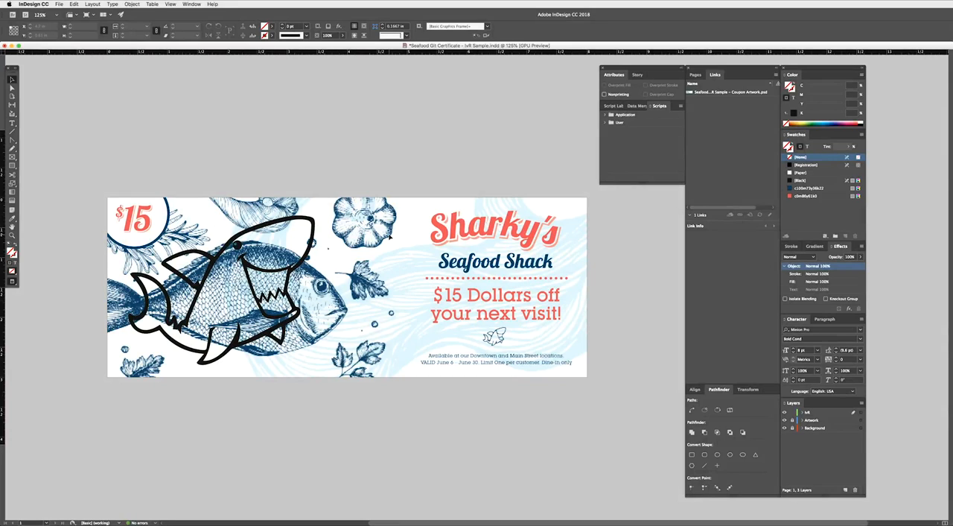
Create a spot swatch named ivR from CMYK 0/50/50/0.
left_click(235, 287)
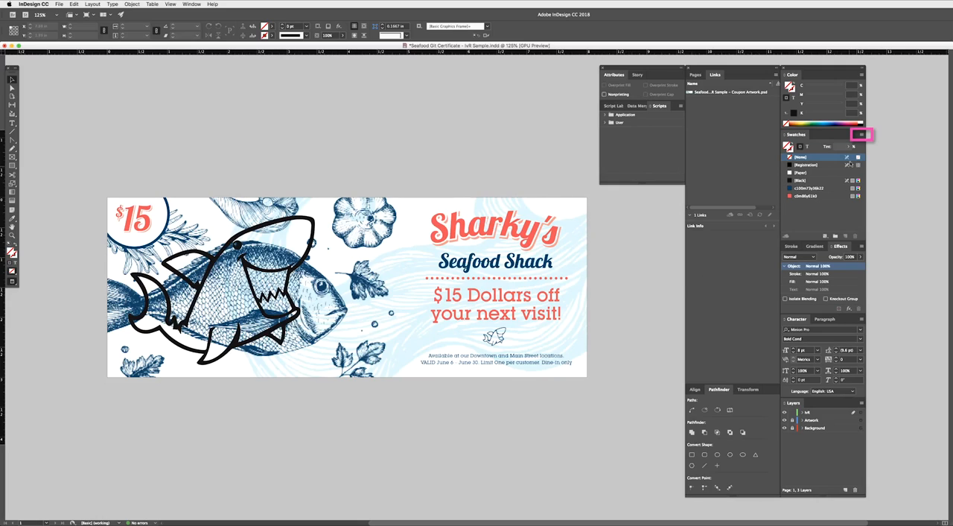
left_click(862, 137)
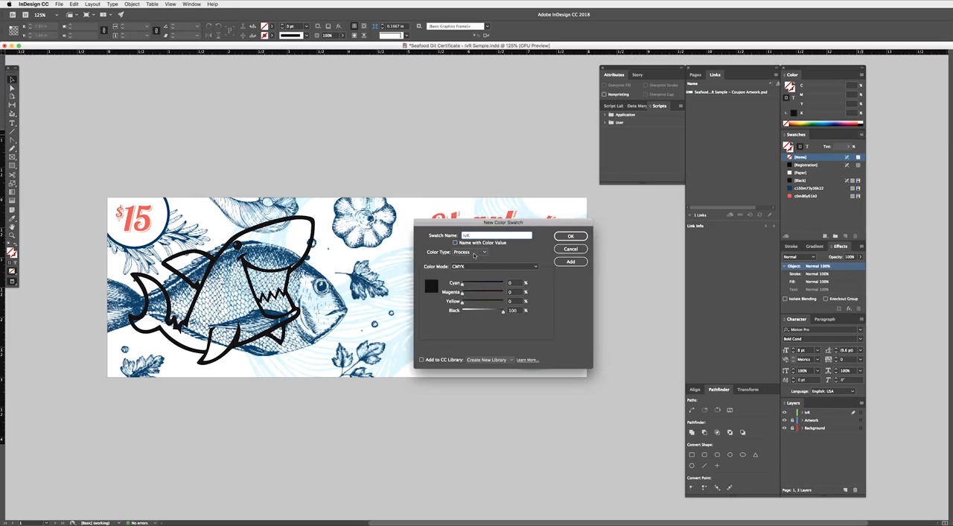
left_click(469, 251)
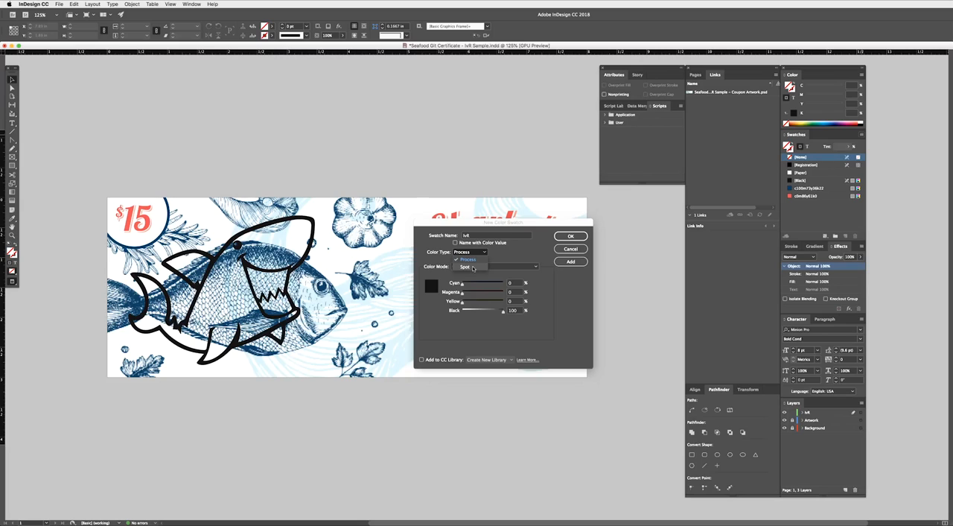
left_click(495, 266)
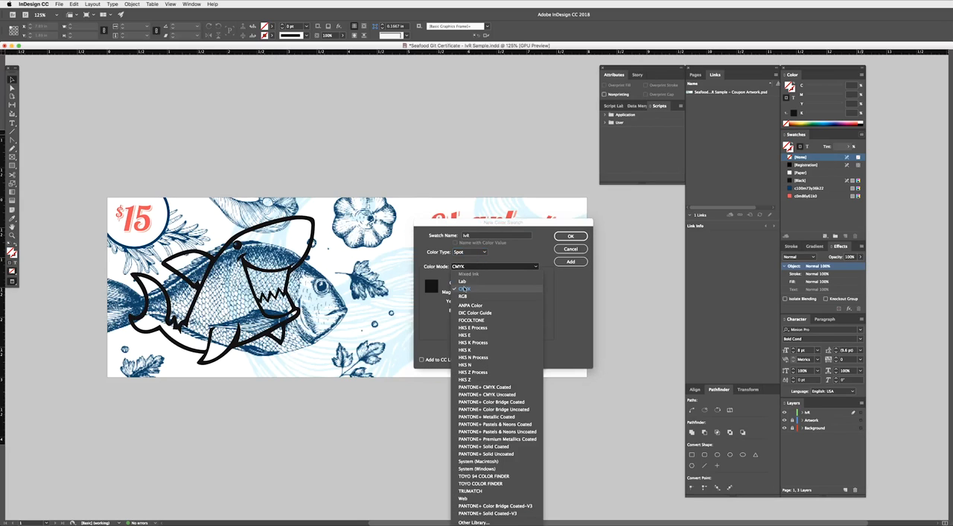
left_click(464, 288)
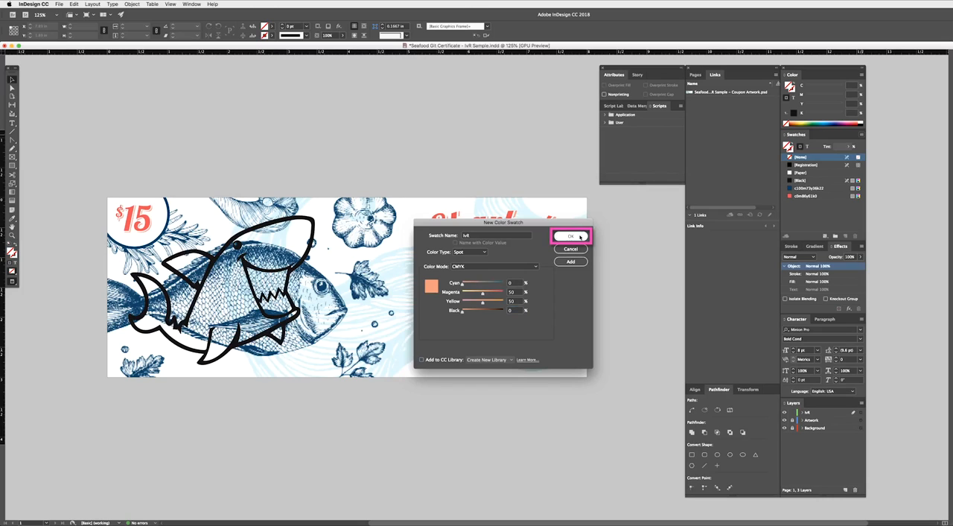
left_click(569, 236)
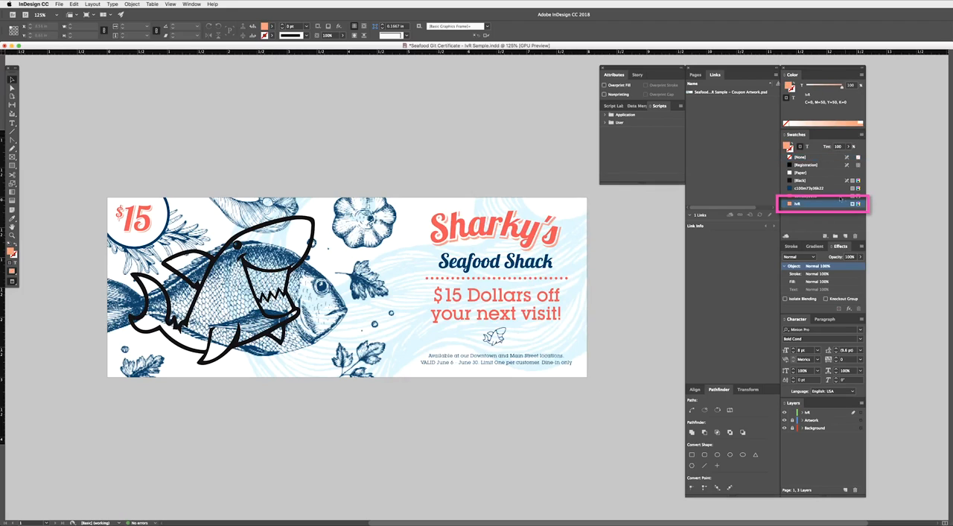
Select the shark outline, apply the ivR swatch, and set it to overprint.
left_click(819, 203)
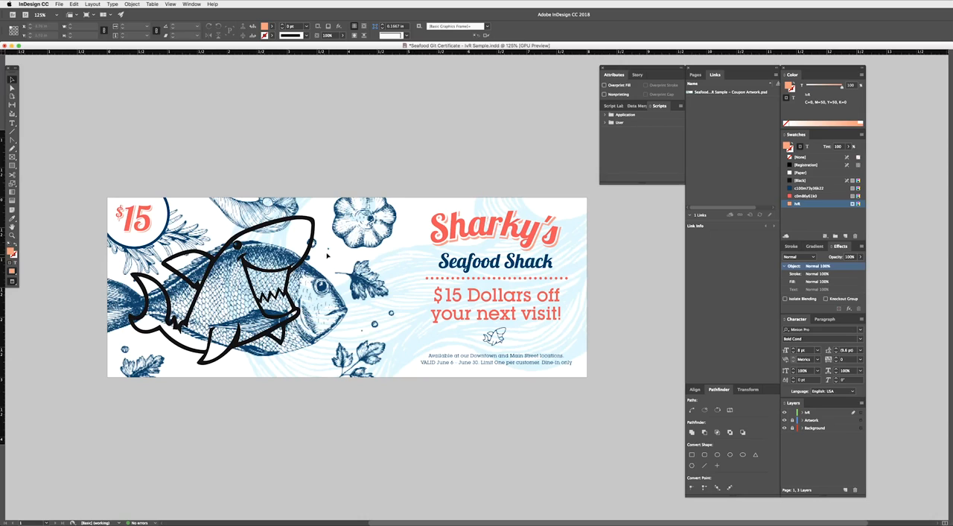
left_click(216, 287)
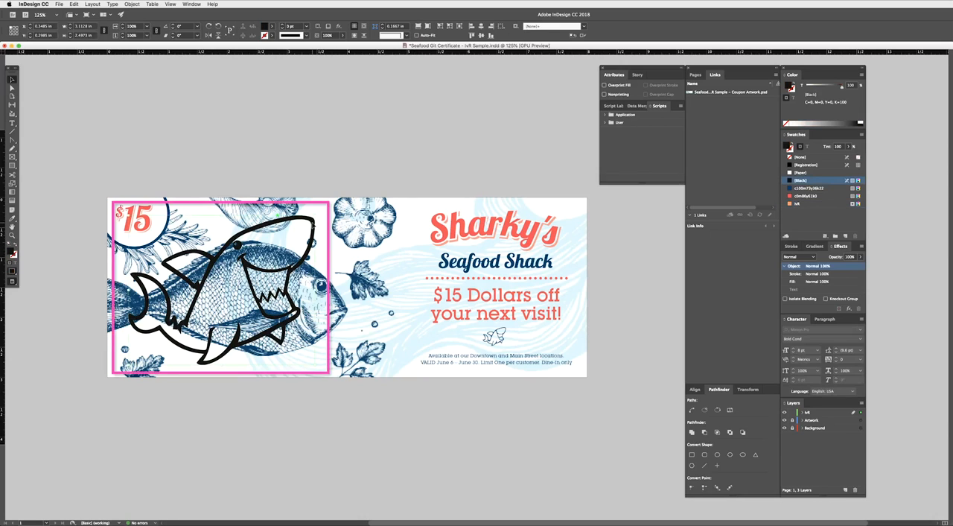
left_click(811, 203)
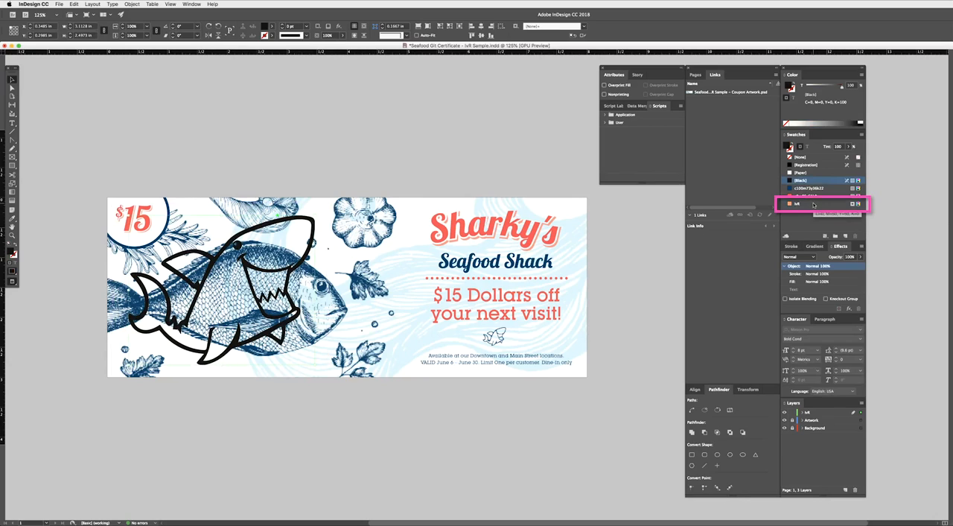
left_click(819, 204)
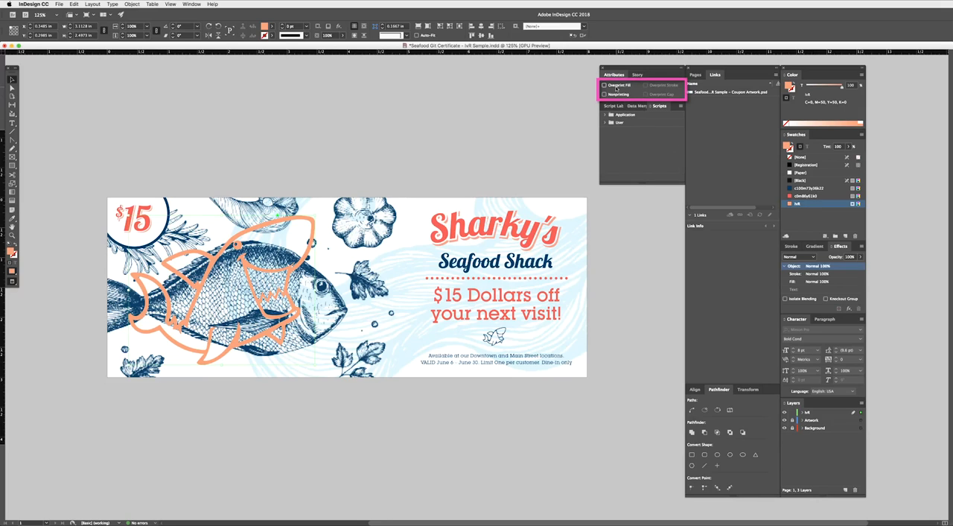
left_click(604, 85)
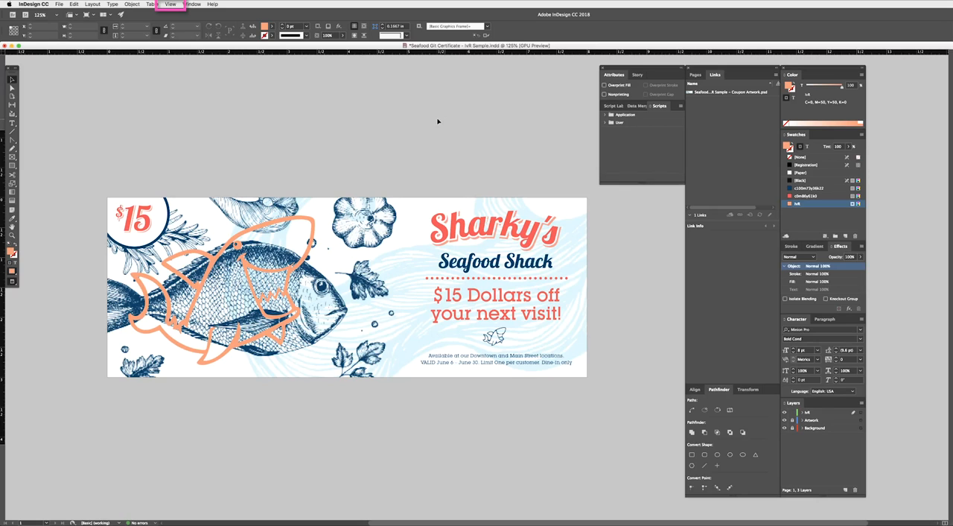
left_click(170, 4)
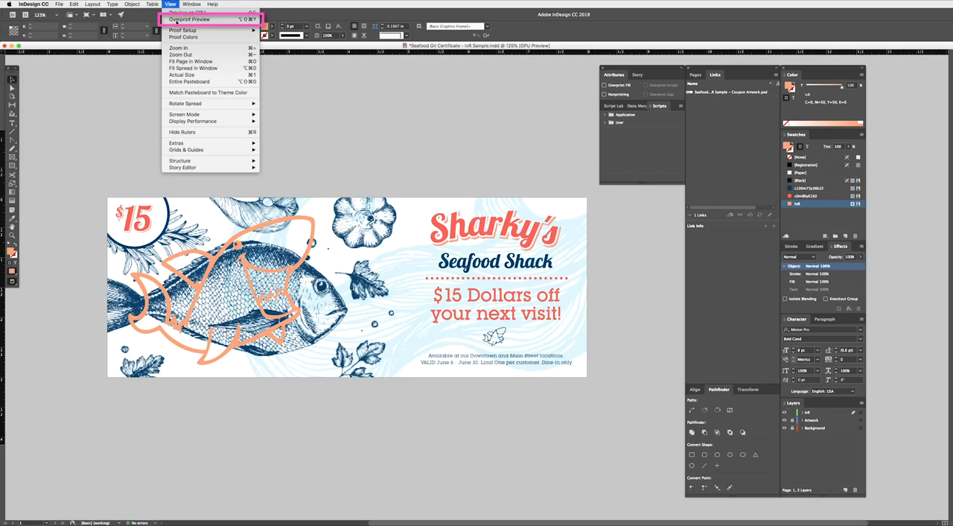
left_click(190, 19)
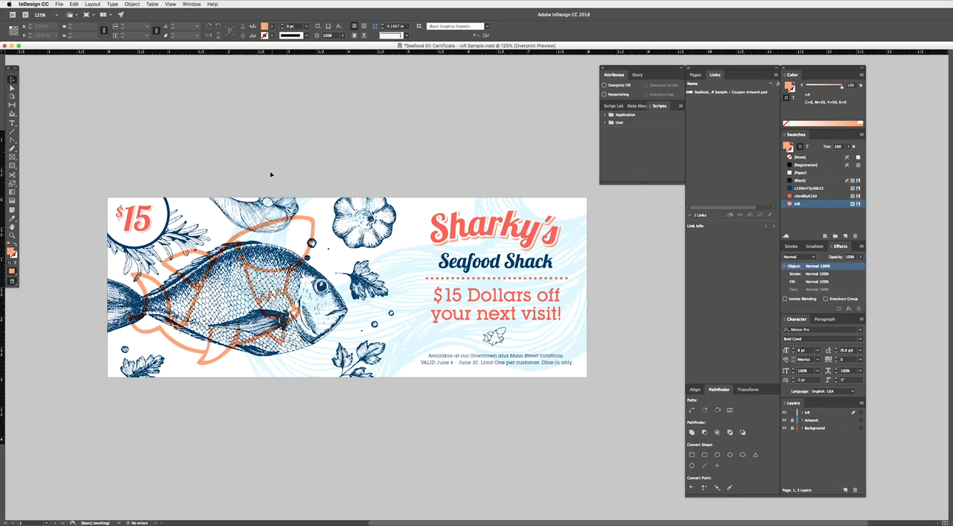
left_click(170, 5)
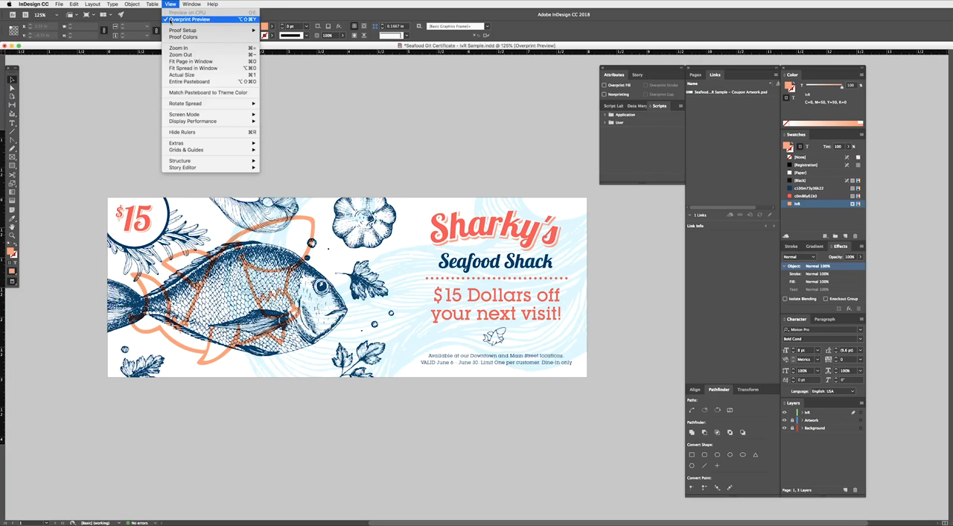
left_click(191, 18)
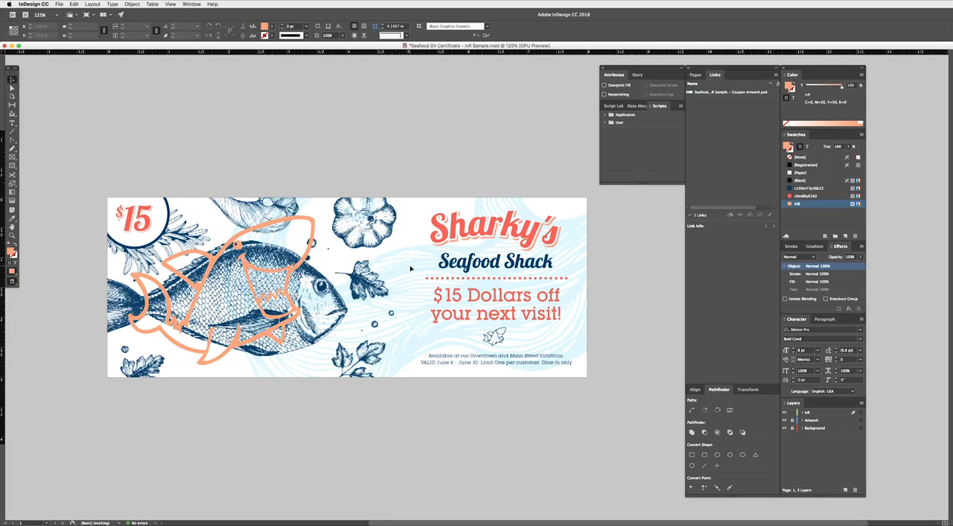
Export the coupon in Adobe PDF (Print) format, confirming the file name.
left_click(58, 5)
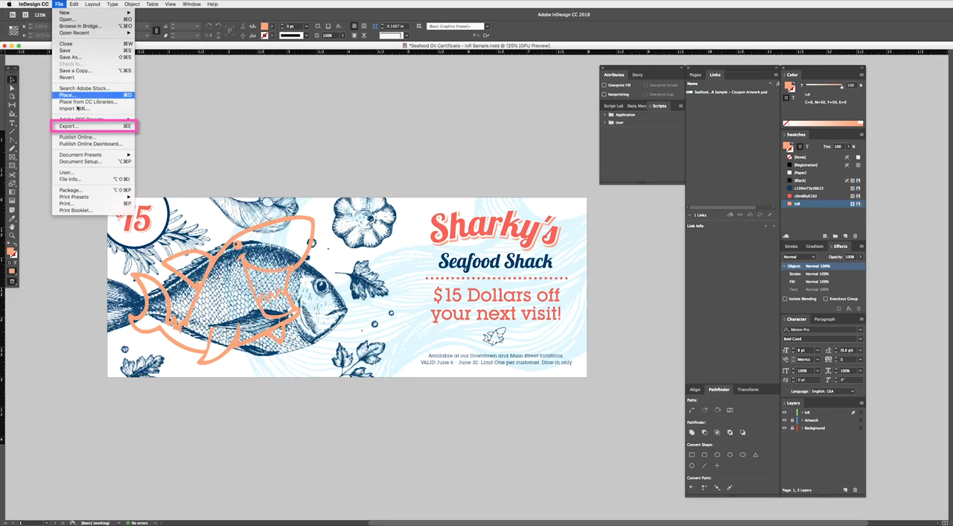
left_click(68, 125)
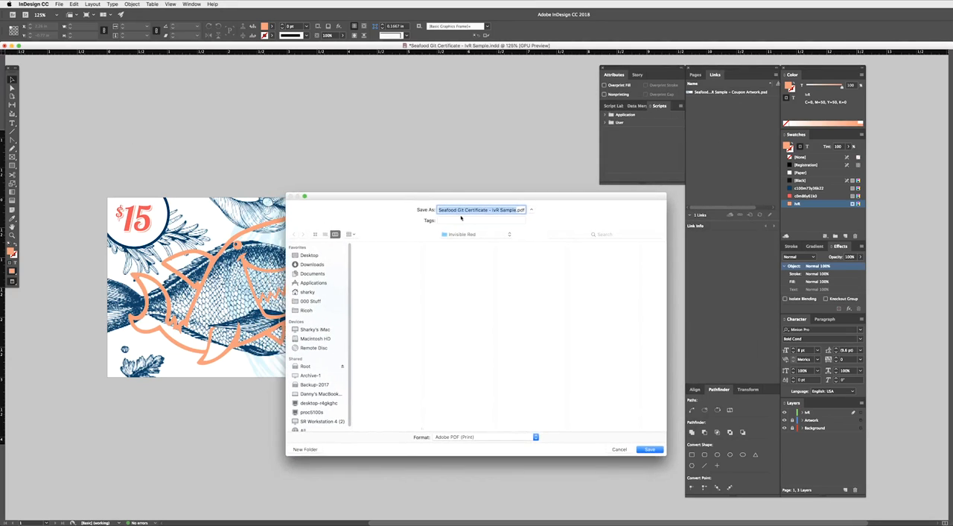
left_click(485, 437)
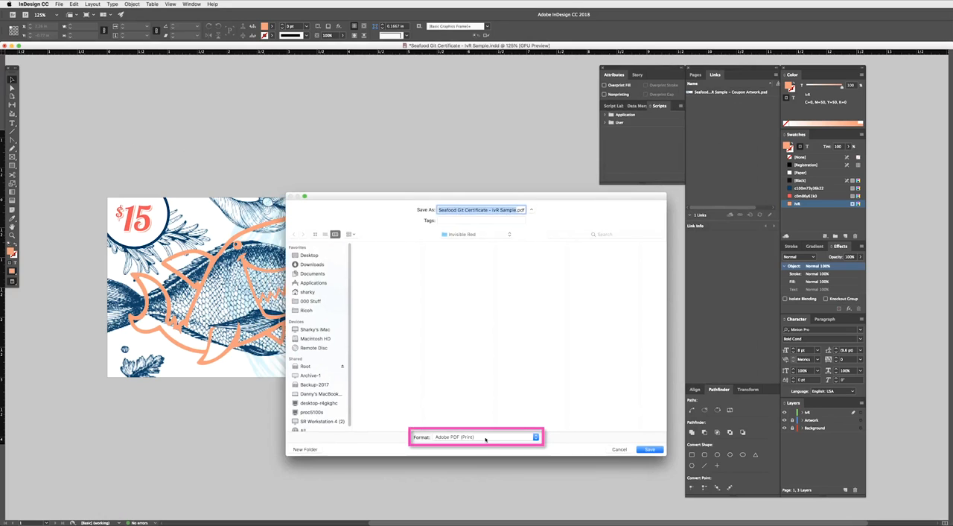
left_click(650, 449)
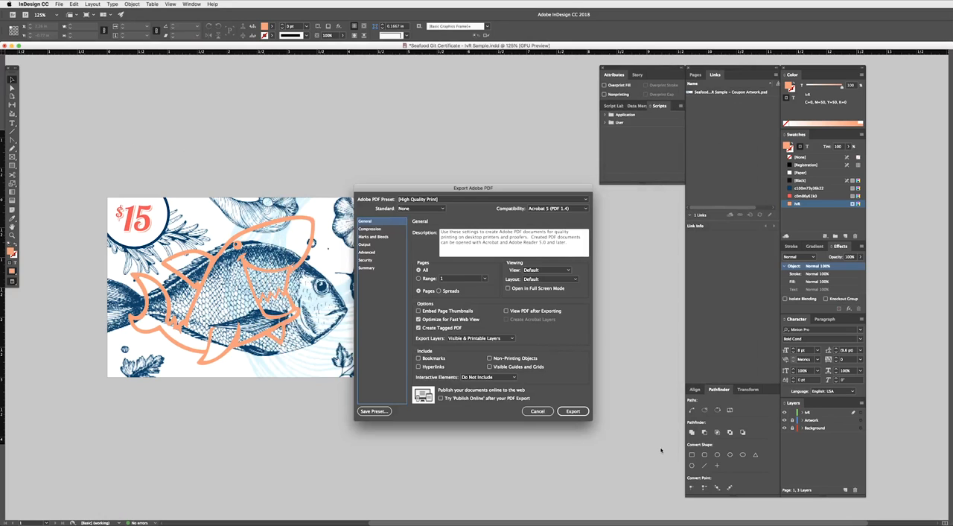
Apply the PDF/X-4:2008 preset with crop marks enabled and export the PDF.
left_click(492, 198)
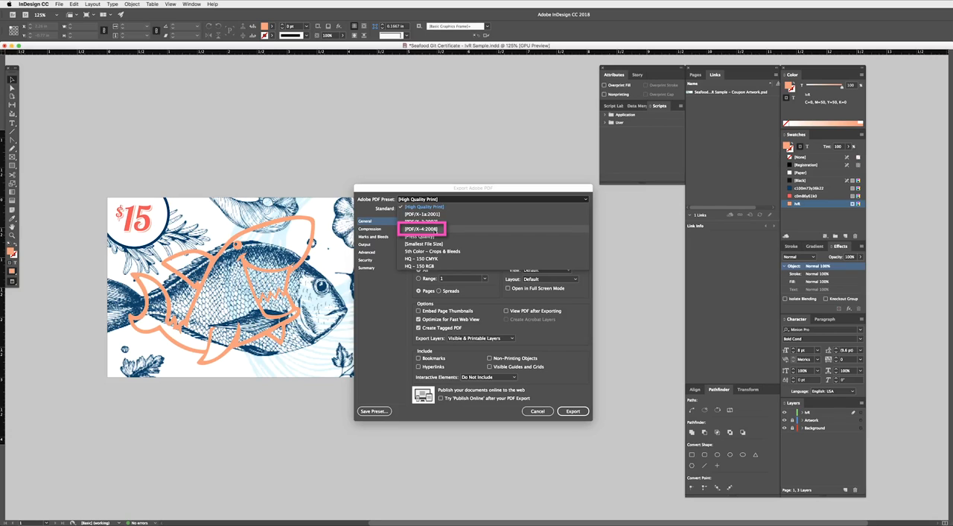
left_click(422, 228)
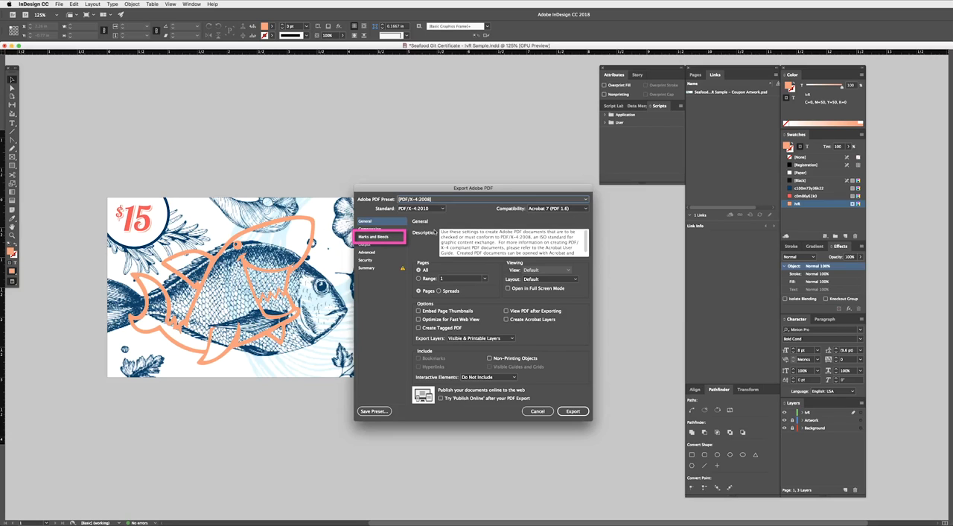
left_click(373, 236)
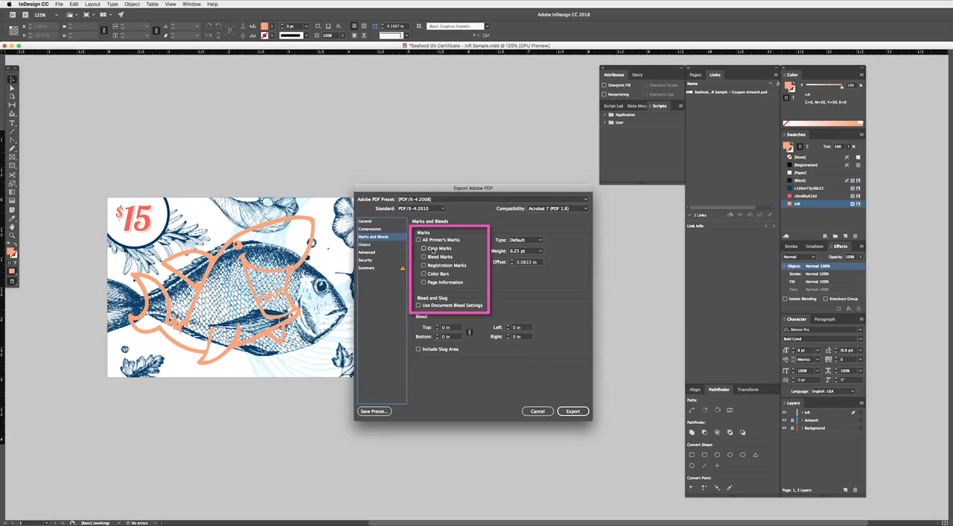
left_click(419, 239)
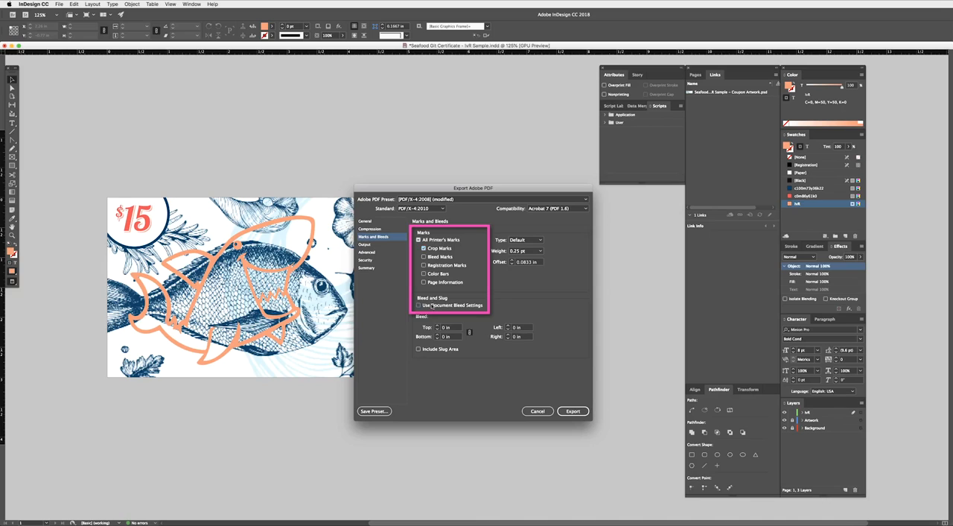
left_click(364, 222)
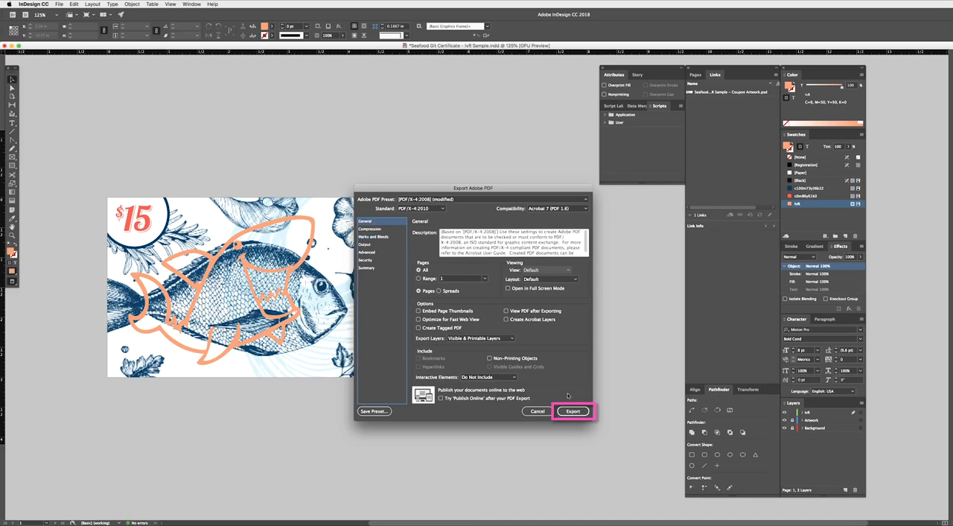
left_click(572, 411)
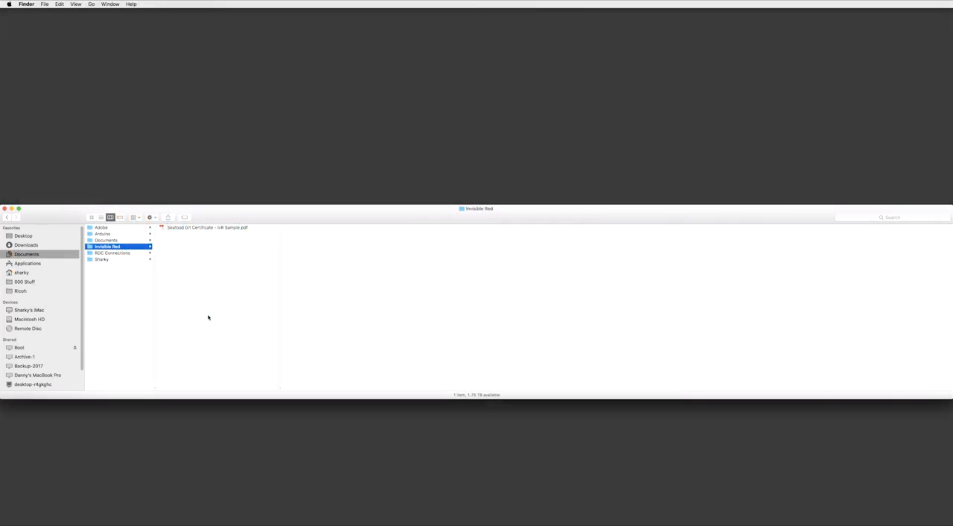
Open the exported Seafood certificate PDF from the Invisible Red folder.
left_click(207, 227)
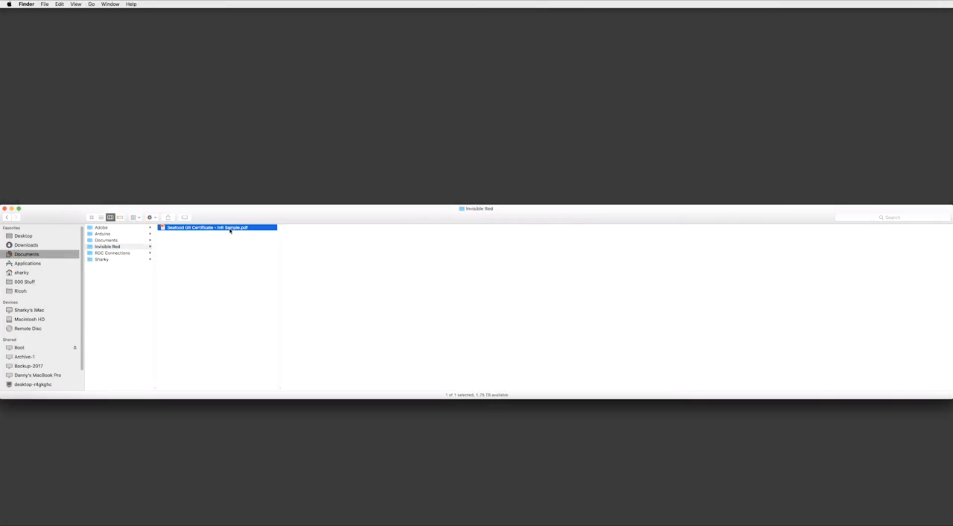
double_click(218, 227)
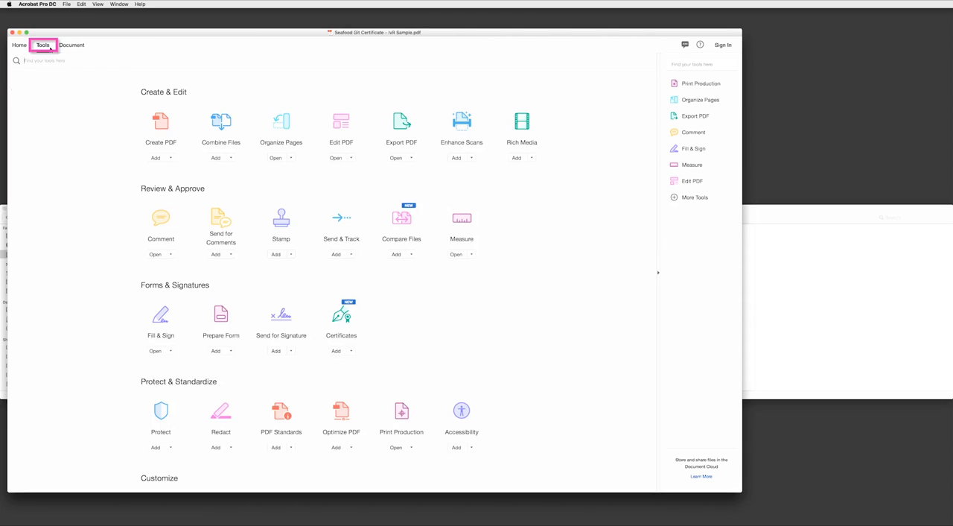
mouse_move(380, 406)
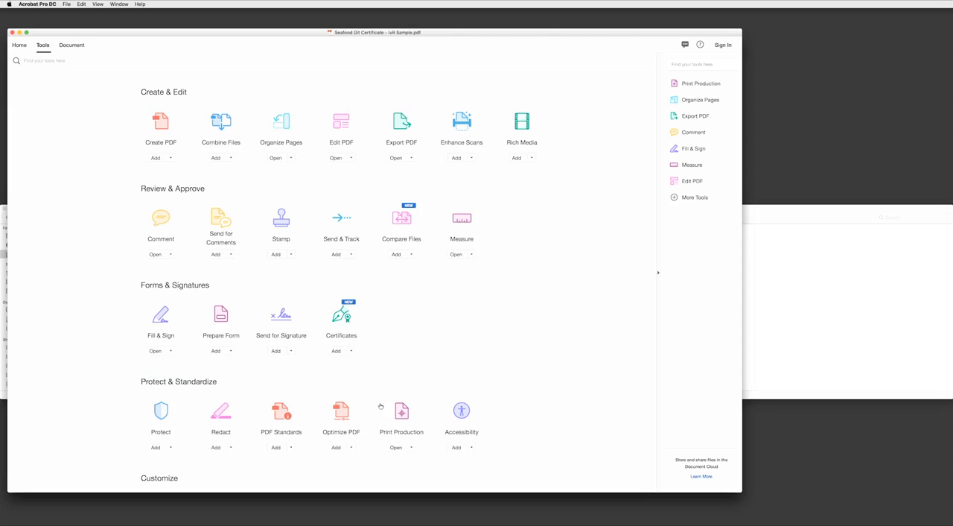
mouse_move(72, 45)
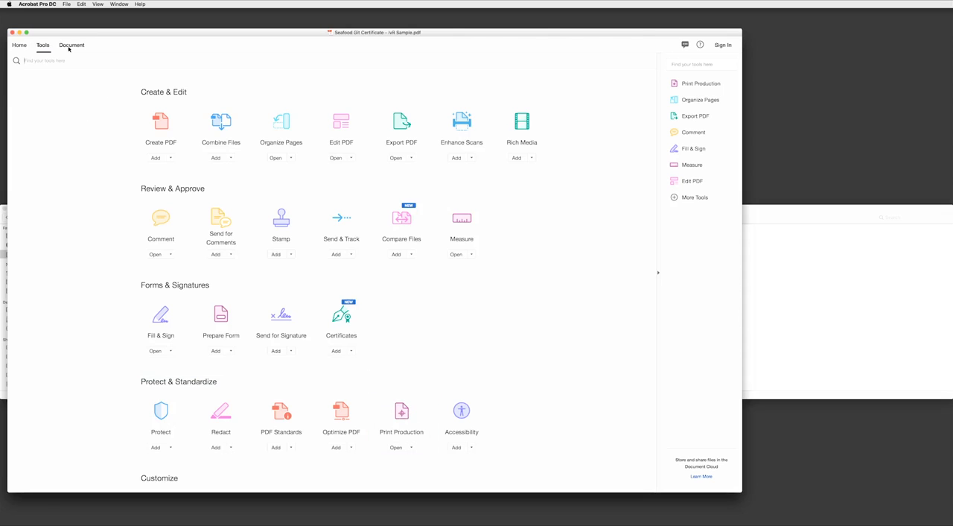
View the coupon document with the Print Production tools pane open.
left_click(71, 45)
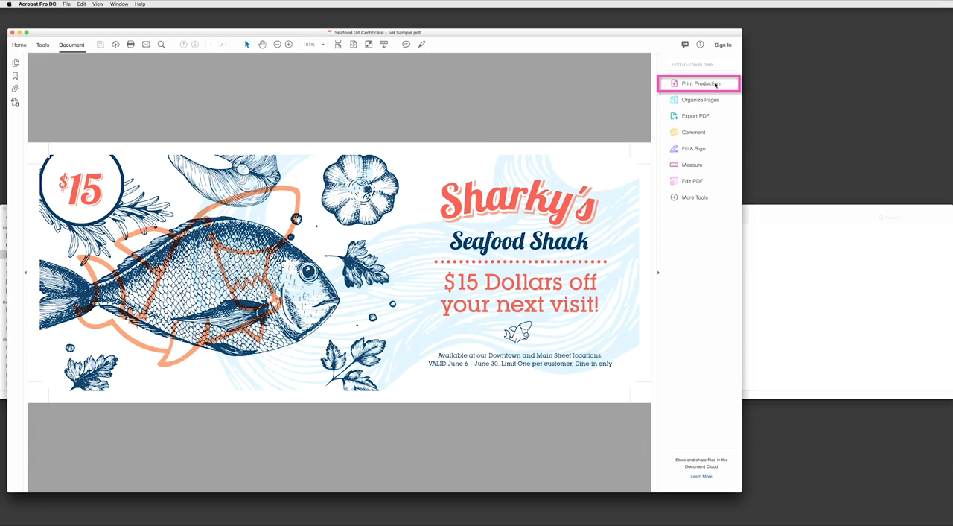
left_click(699, 83)
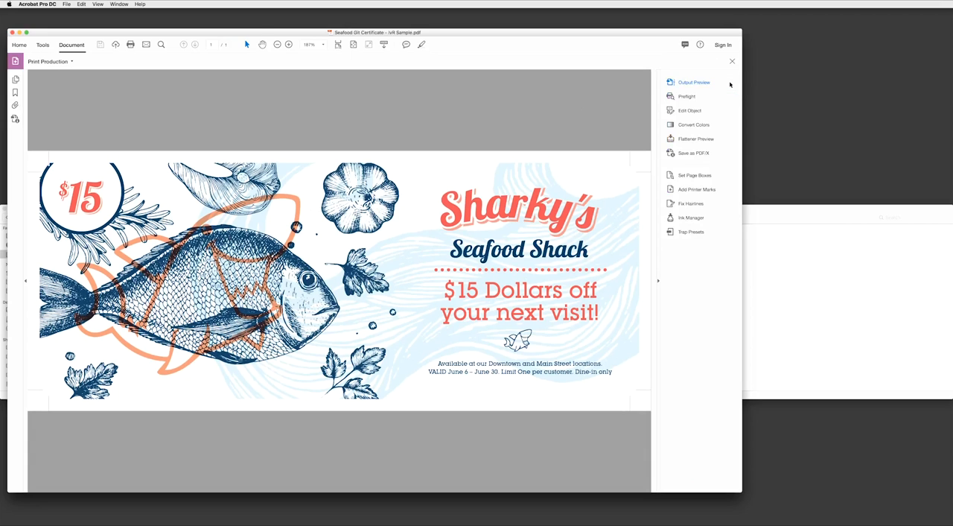
Preview separations and toggle the IvR plate off and on to verify the shark outline.
left_click(693, 82)
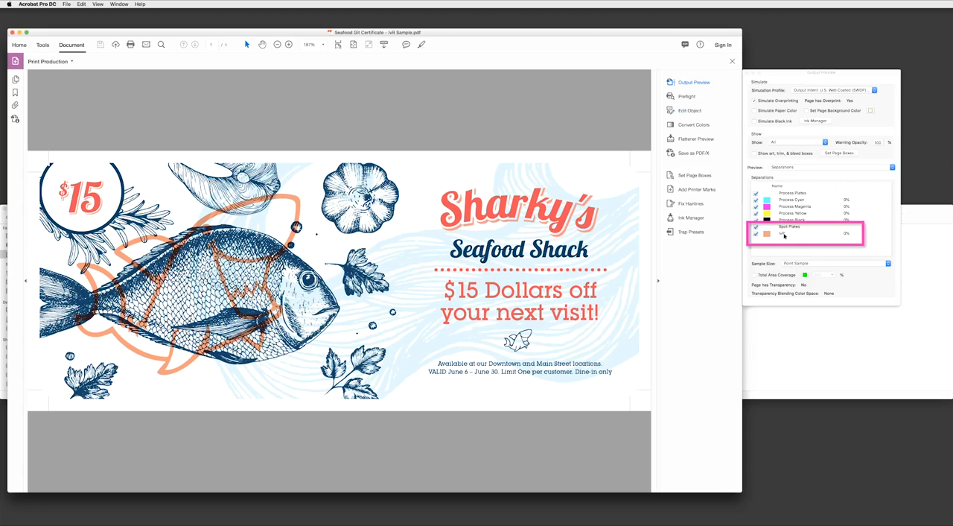
left_click(782, 233)
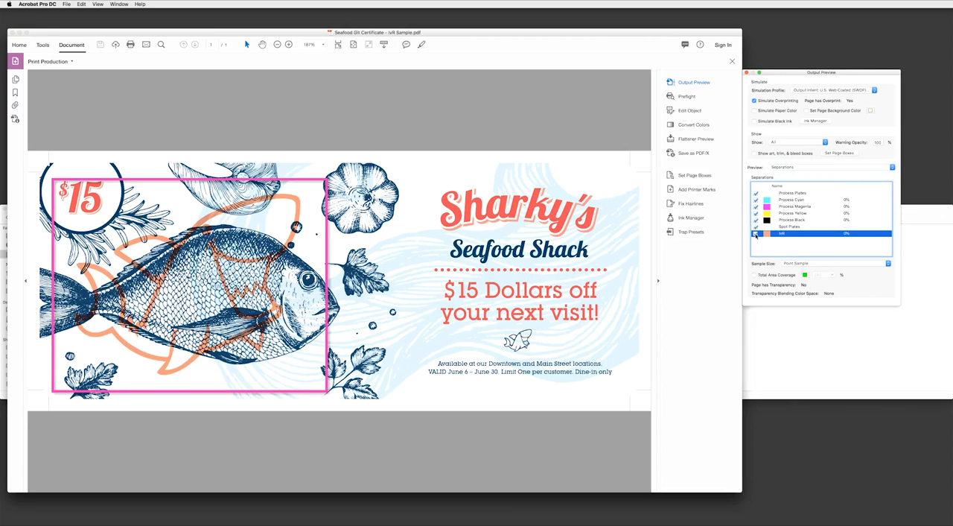
left_click(756, 234)
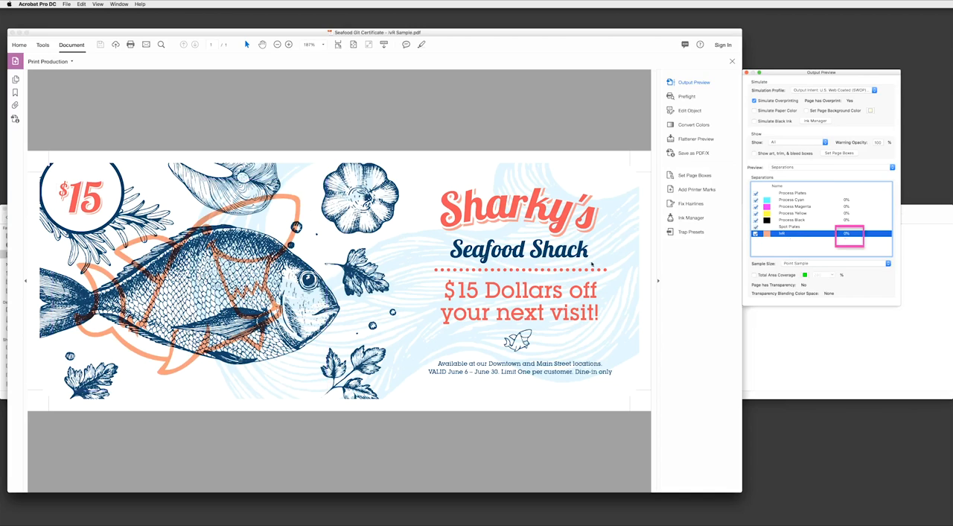